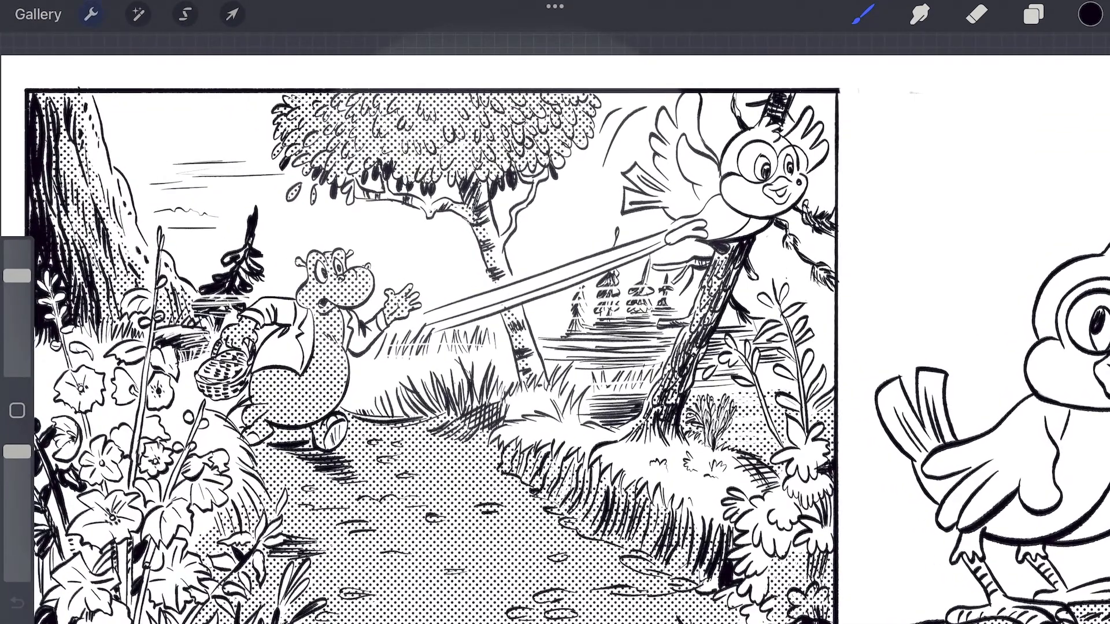
Step: Show the comic canvas information: 9921×3189 px, 420×135 mm at 600 DPI
left_click(91, 14)
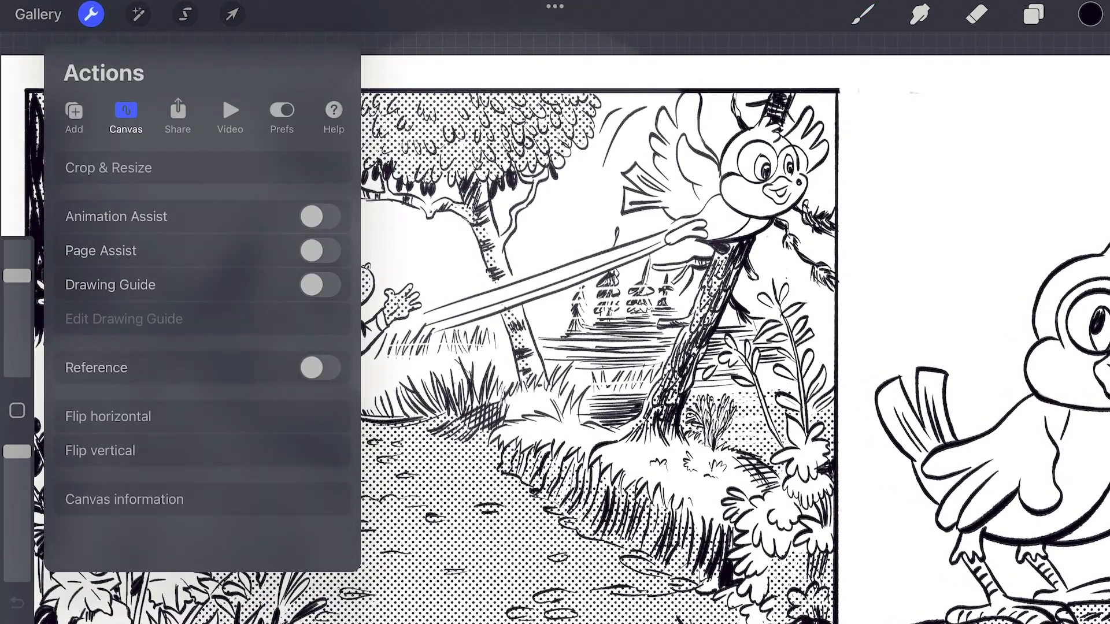
left_click(124, 499)
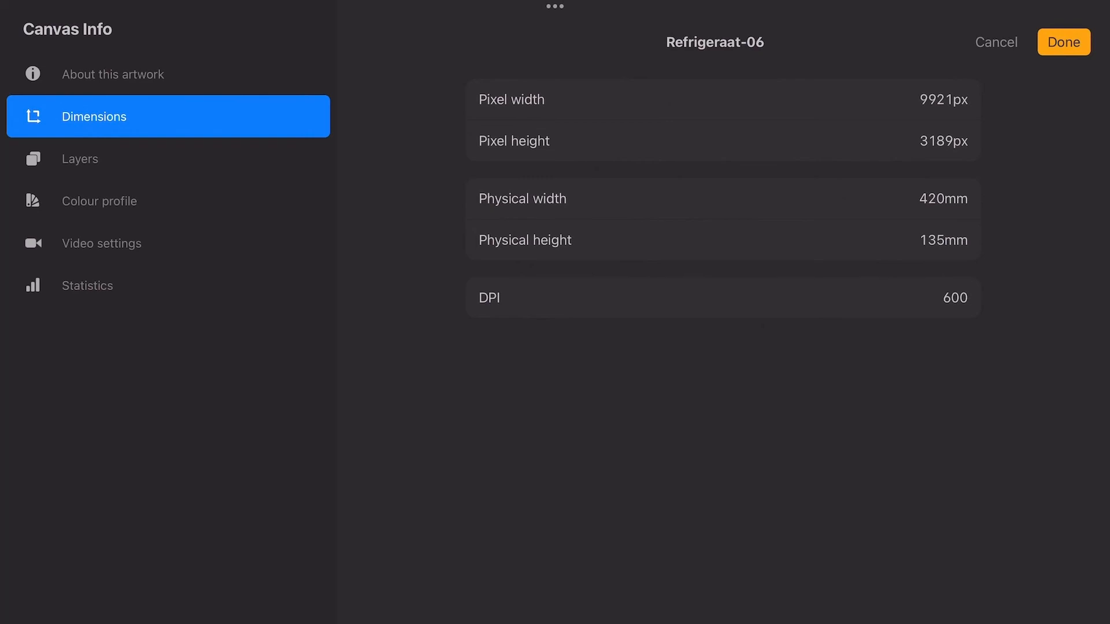
Step: Leave the canvas information and start a new custom canvas of 420×135 mm at 300 DPI
left_click(1062, 41)
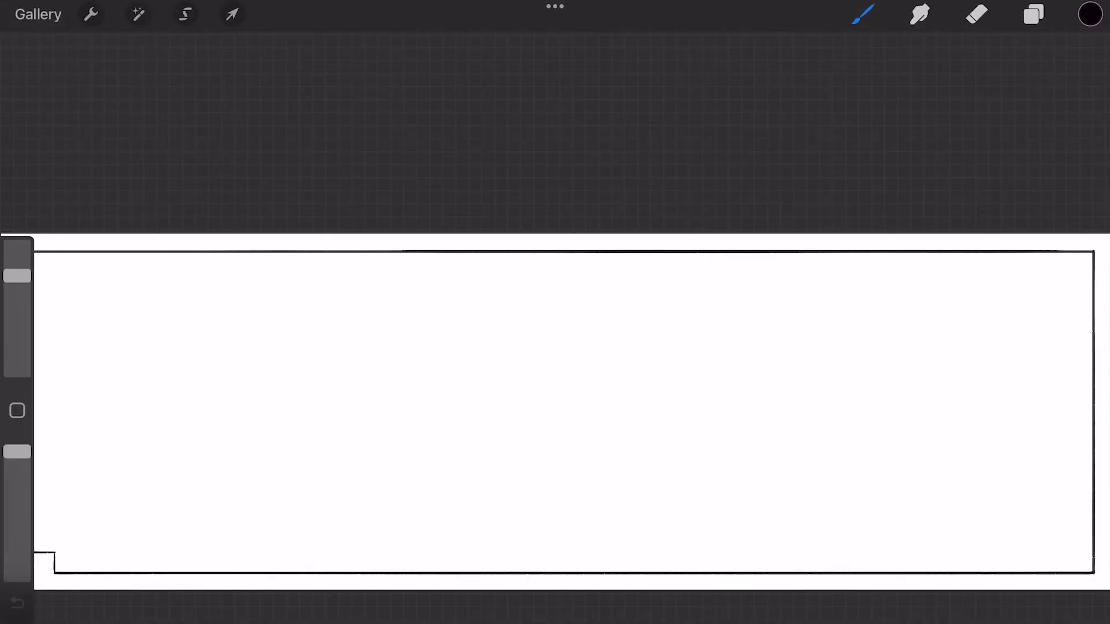
left_click(1032, 14)
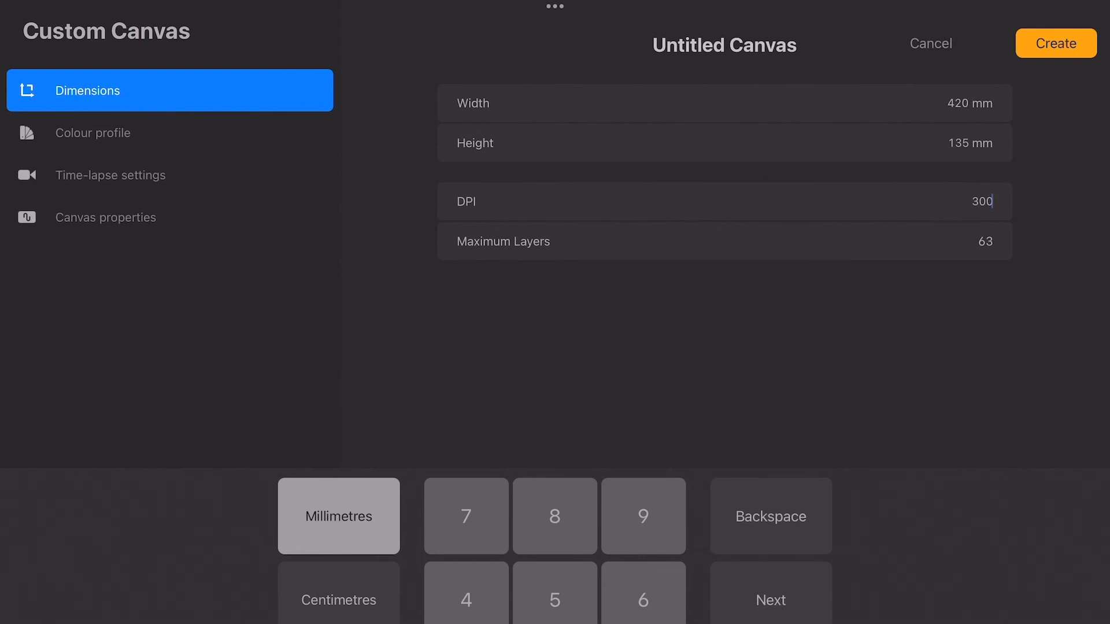
Step: Create the custom canvas and flood the panel interior with a sampled light grey
left_click(1054, 42)
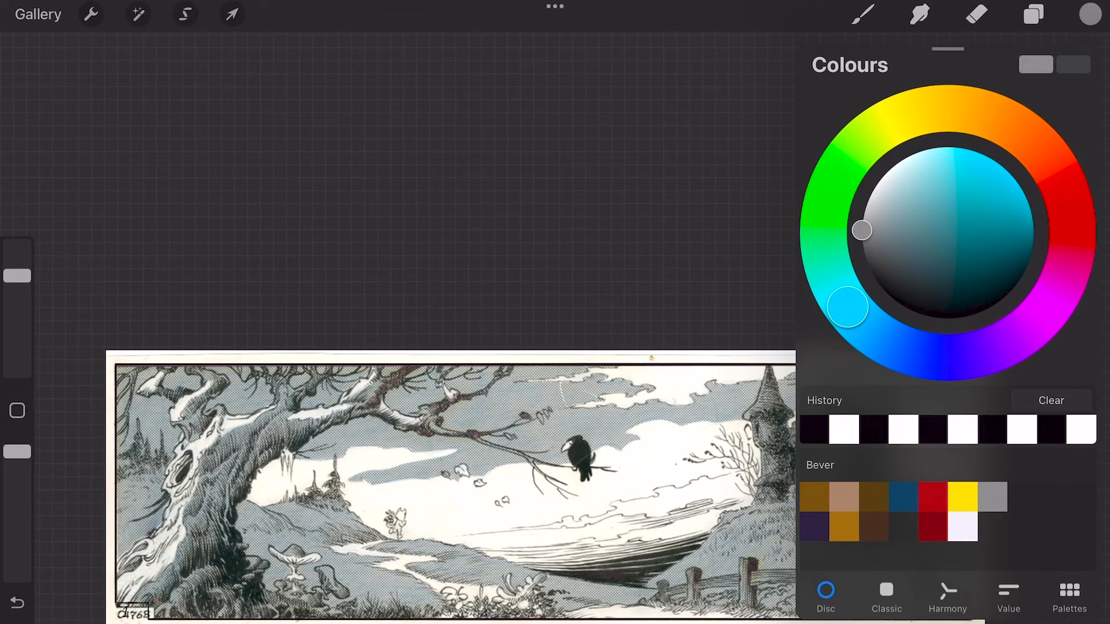
left_click(1034, 14)
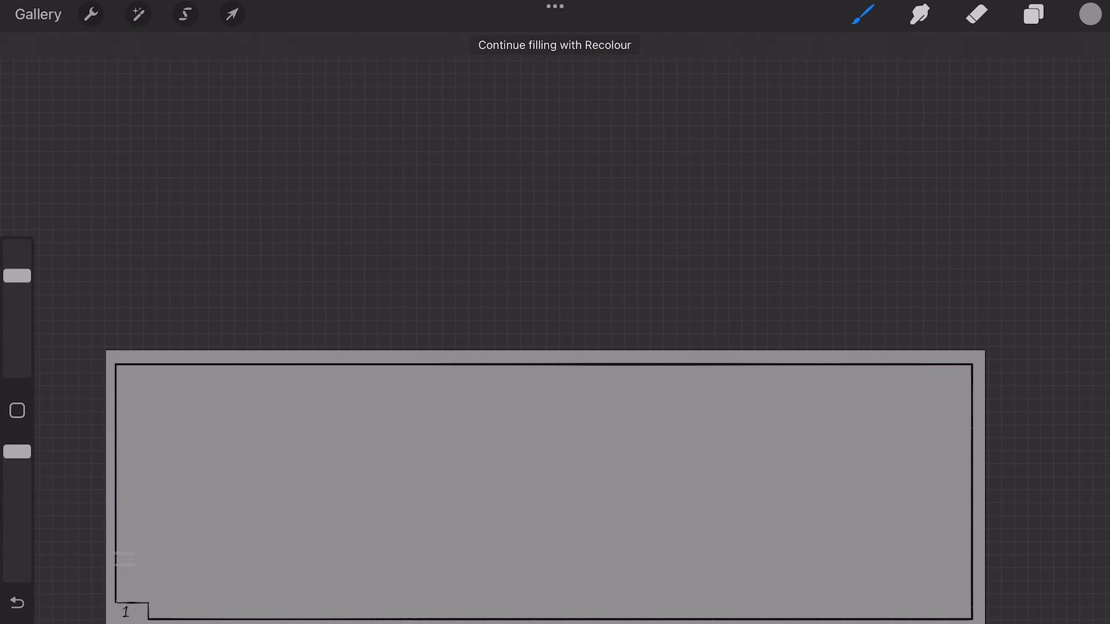
left_click(91, 14)
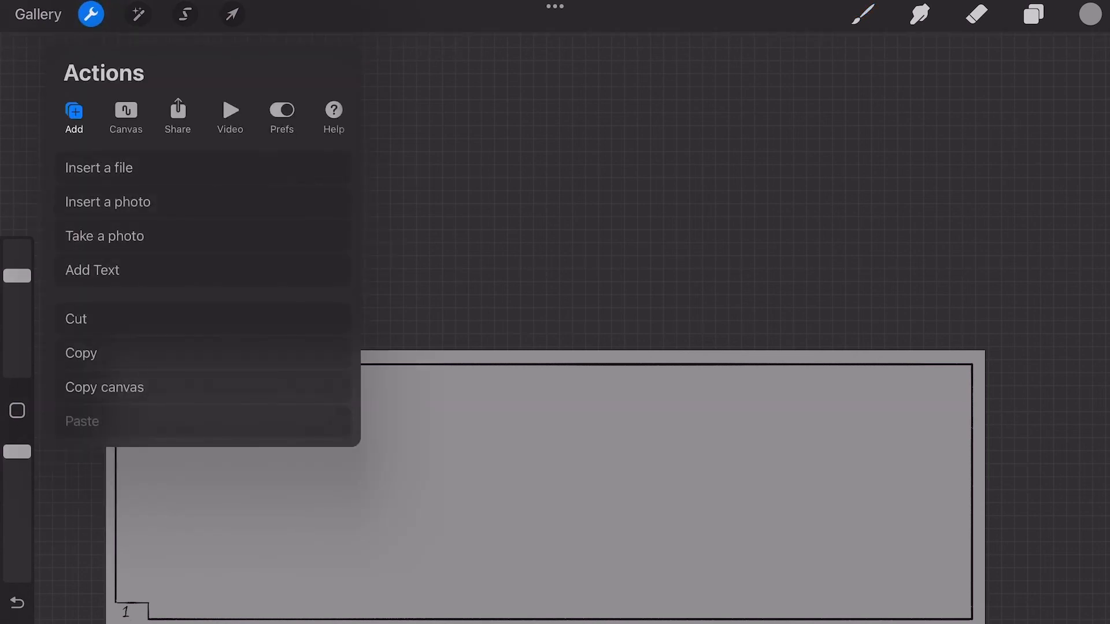
left_click(137, 14)
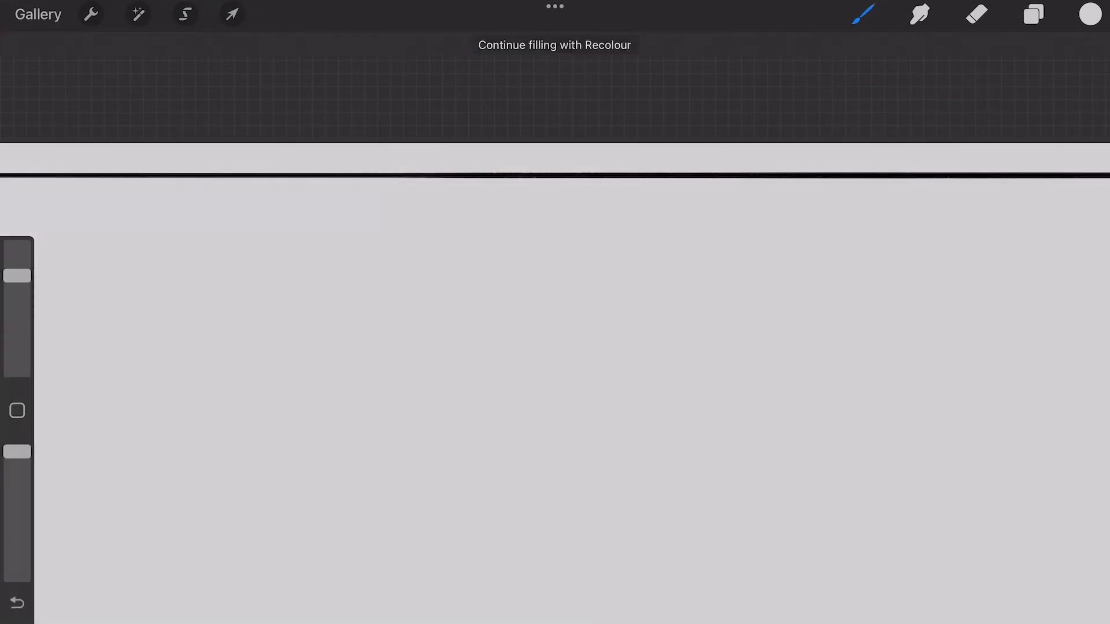
Step: Apply a Halftone adjustment at about 21% to the grey Layer 5 and confirm it
left_click(1032, 14)
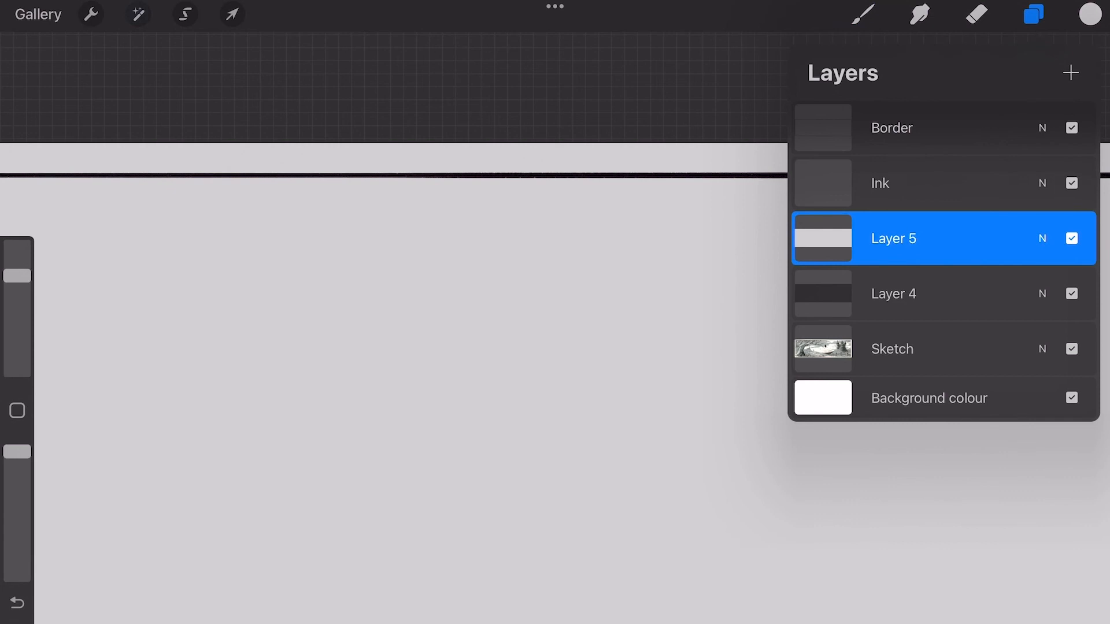
left_click(137, 14)
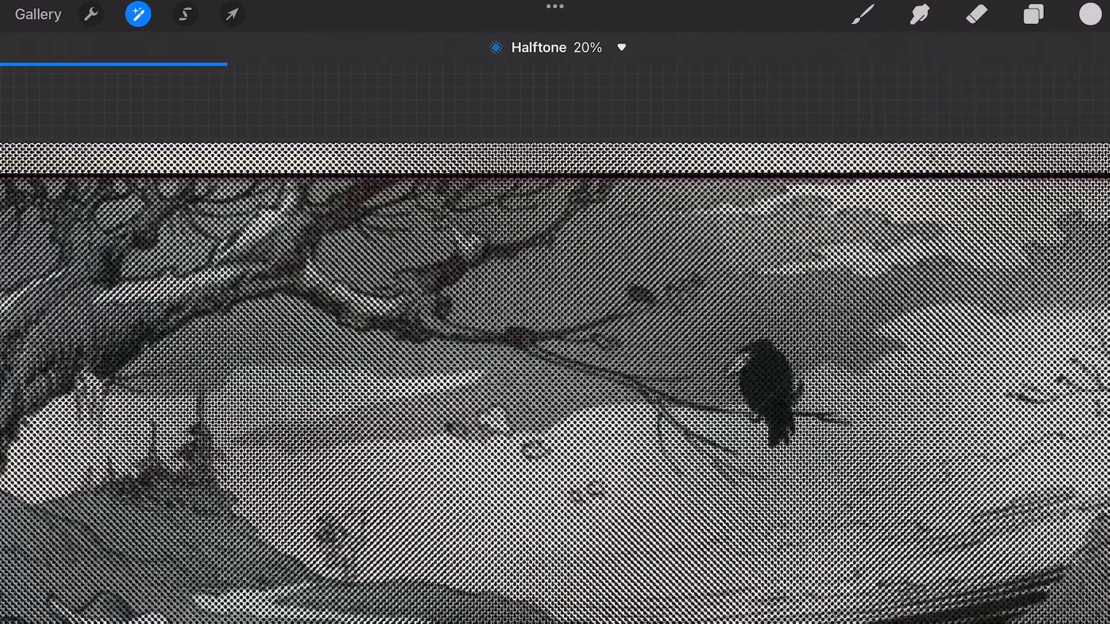
left_click(1032, 14)
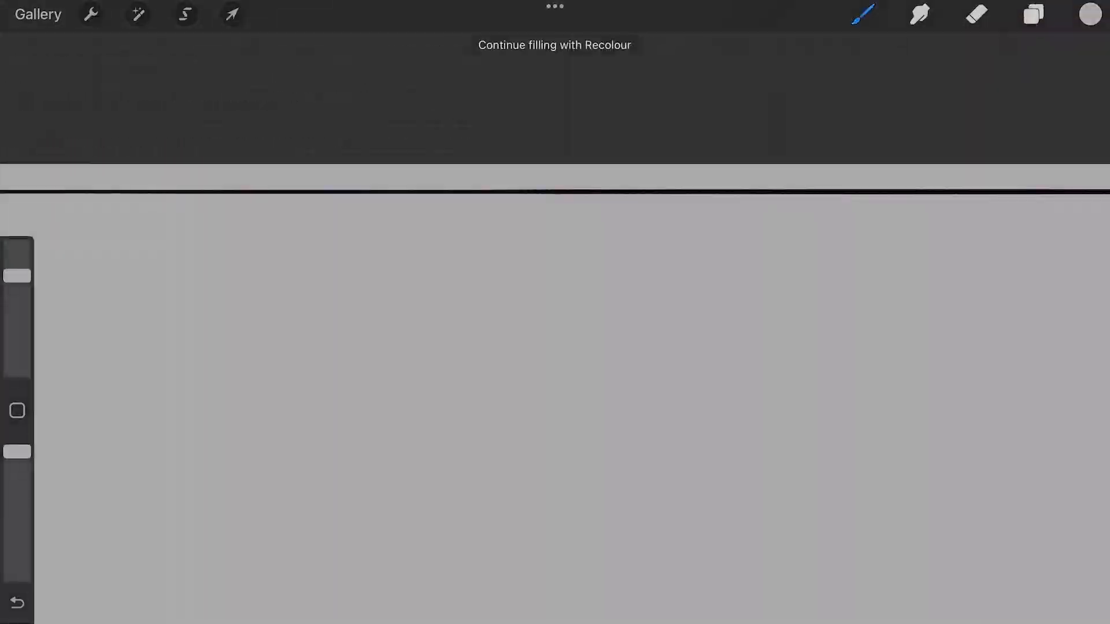
left_click(138, 14)
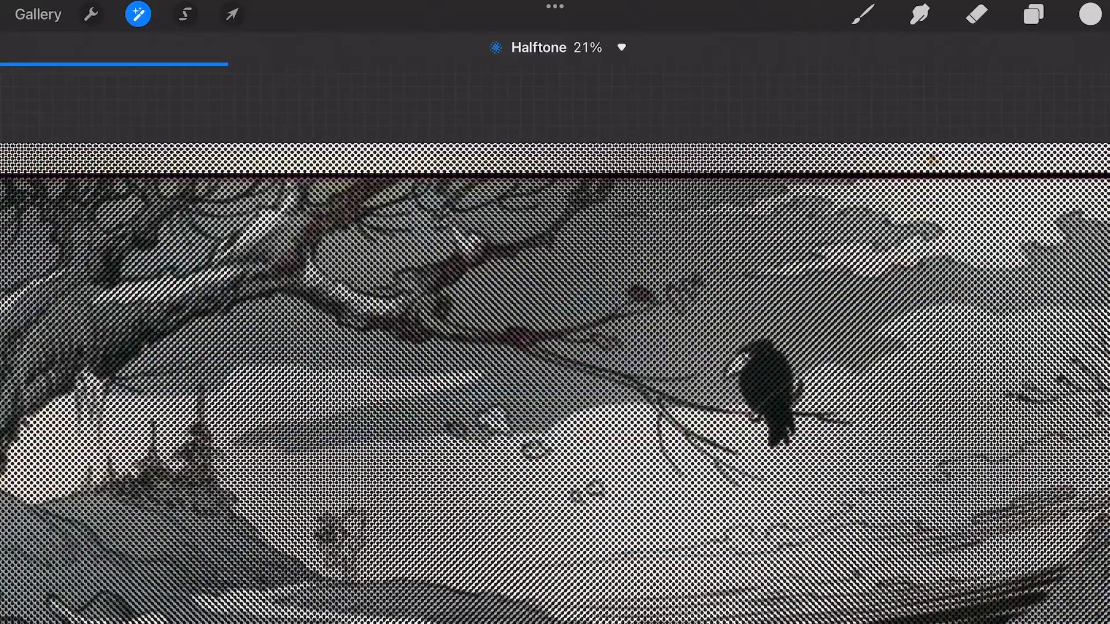
left_click(1032, 14)
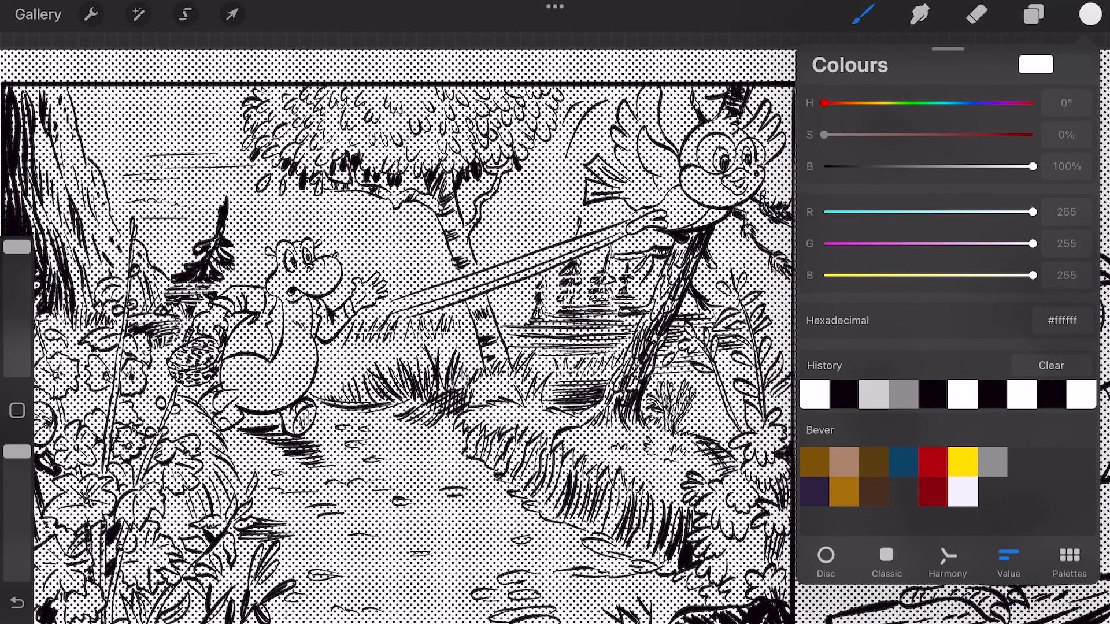
Step: Paint white on the halftone mask so dots remain only on the hippo and path
left_click(823, 556)
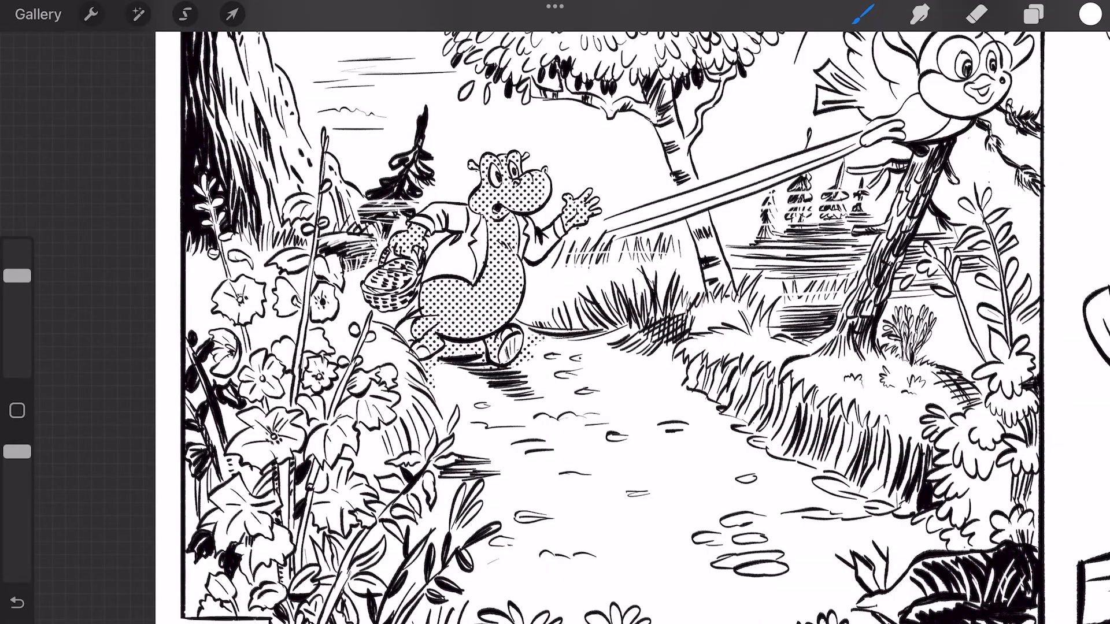
left_click_drag(538, 336, 814, 481)
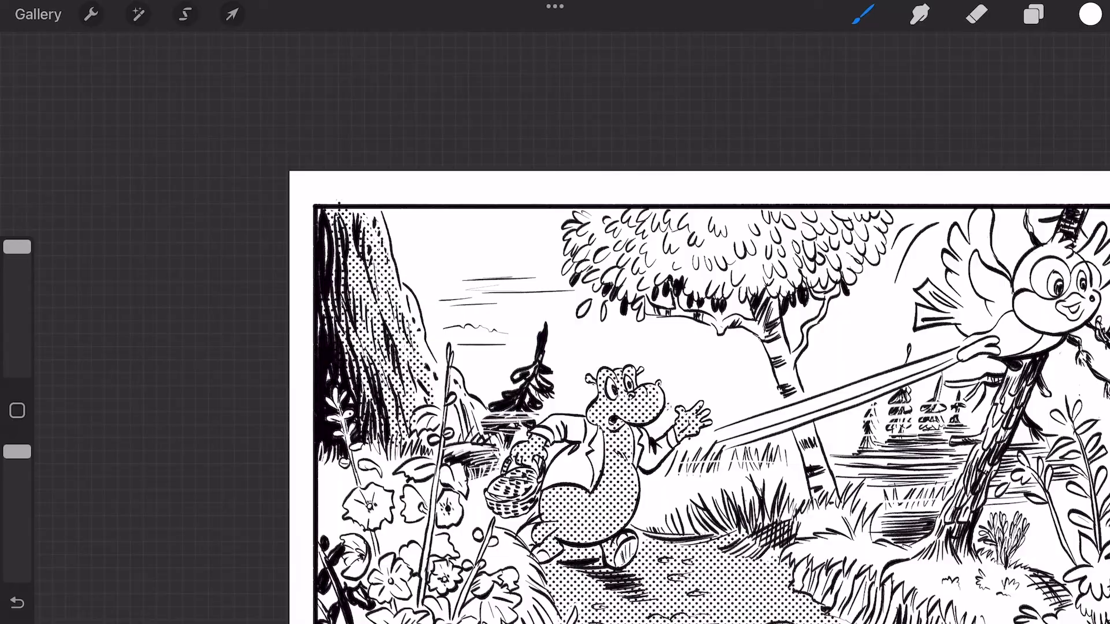
Step: Add a new Layer 6 for the replacement halftone and hide it
left_click(1032, 13)
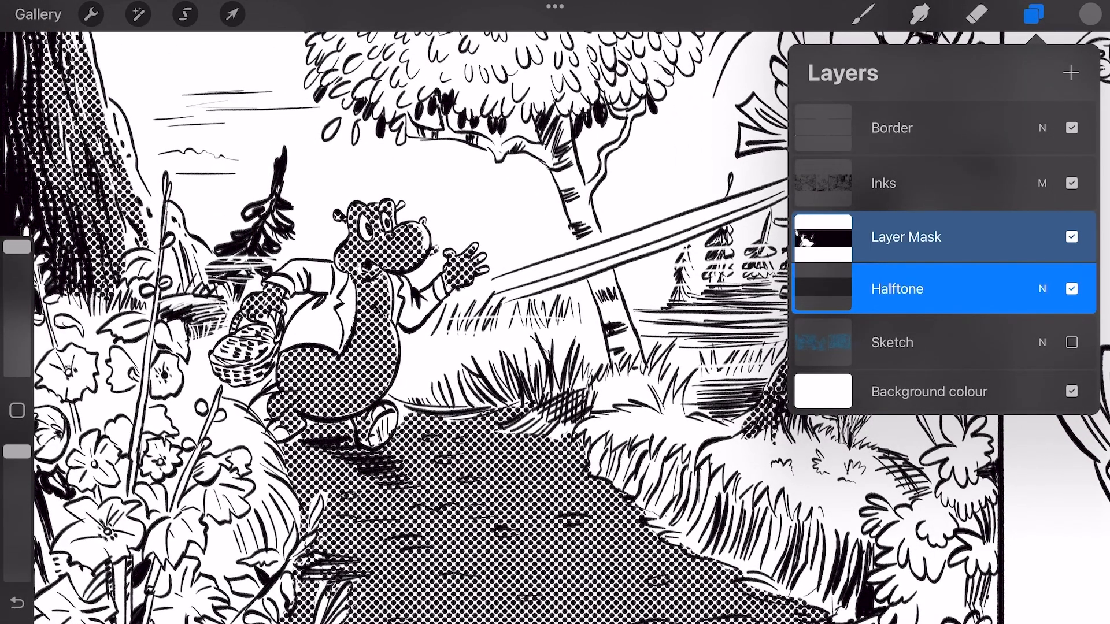
left_click(921, 342)
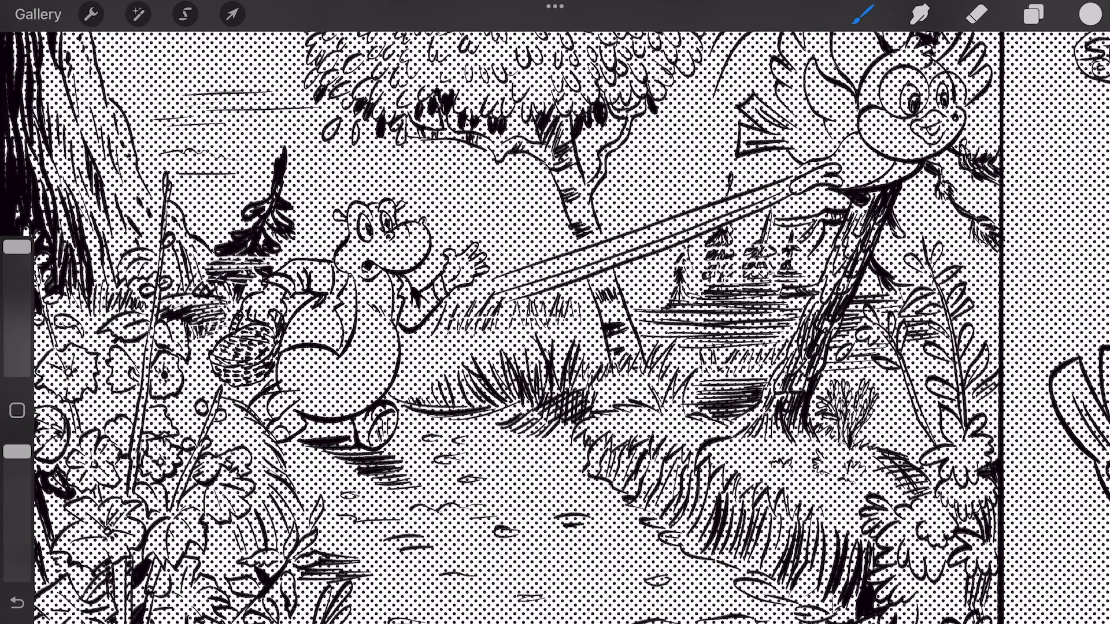
left_click(1035, 14)
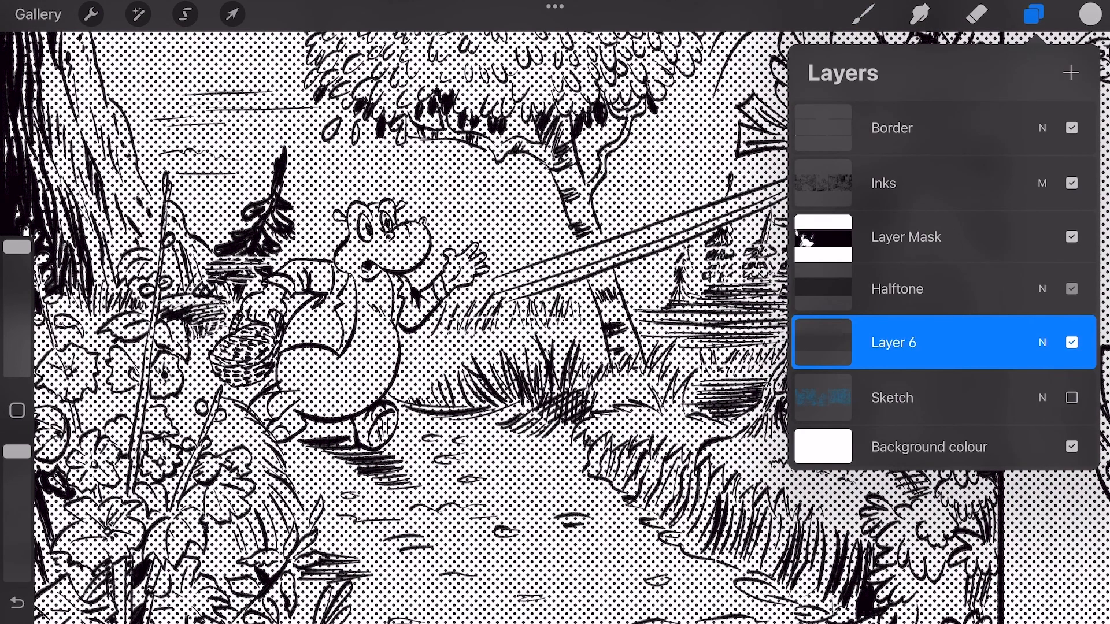
left_click(1071, 342)
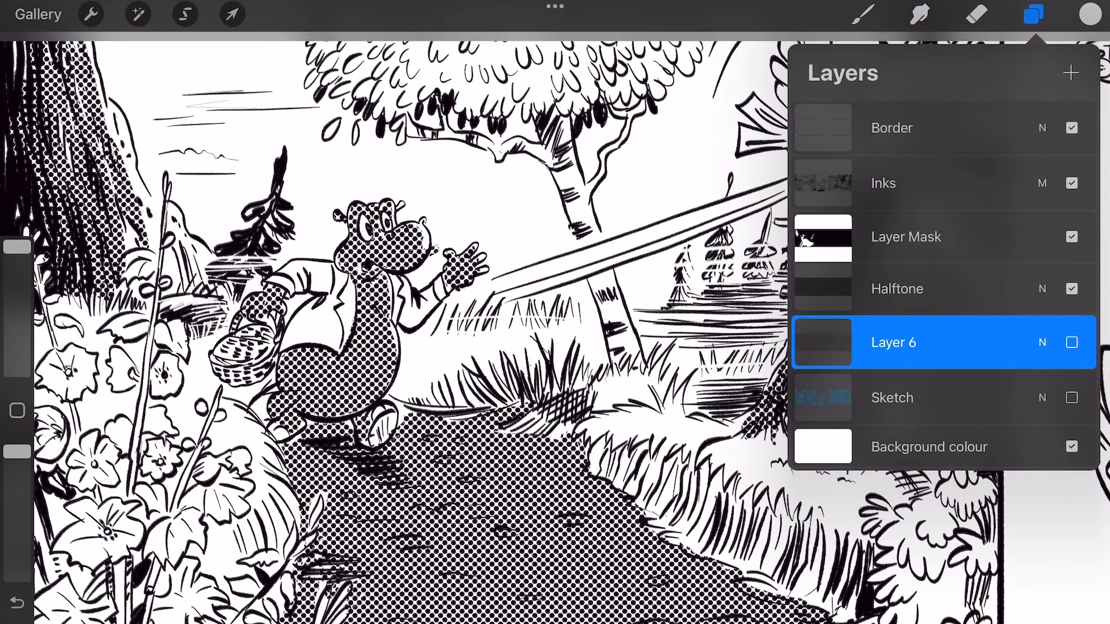
Step: Select the masked Halftone layer and clear its contents
left_click(898, 289)
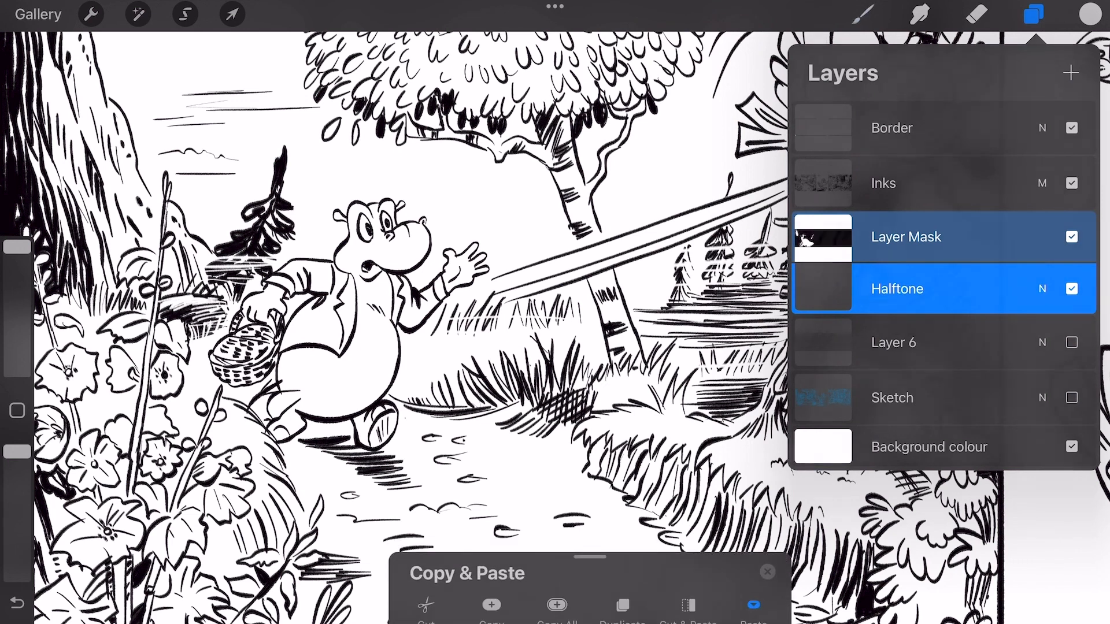
left_click(231, 14)
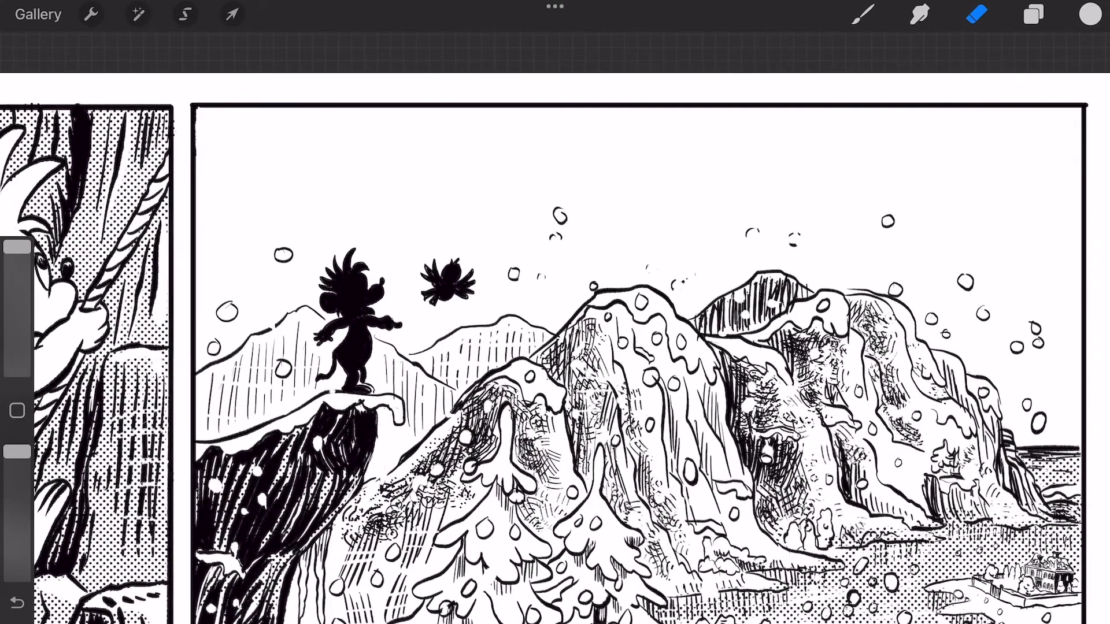
Step: Select the mountain panel area and fill it with black on a new Layer 9
left_click(1032, 14)
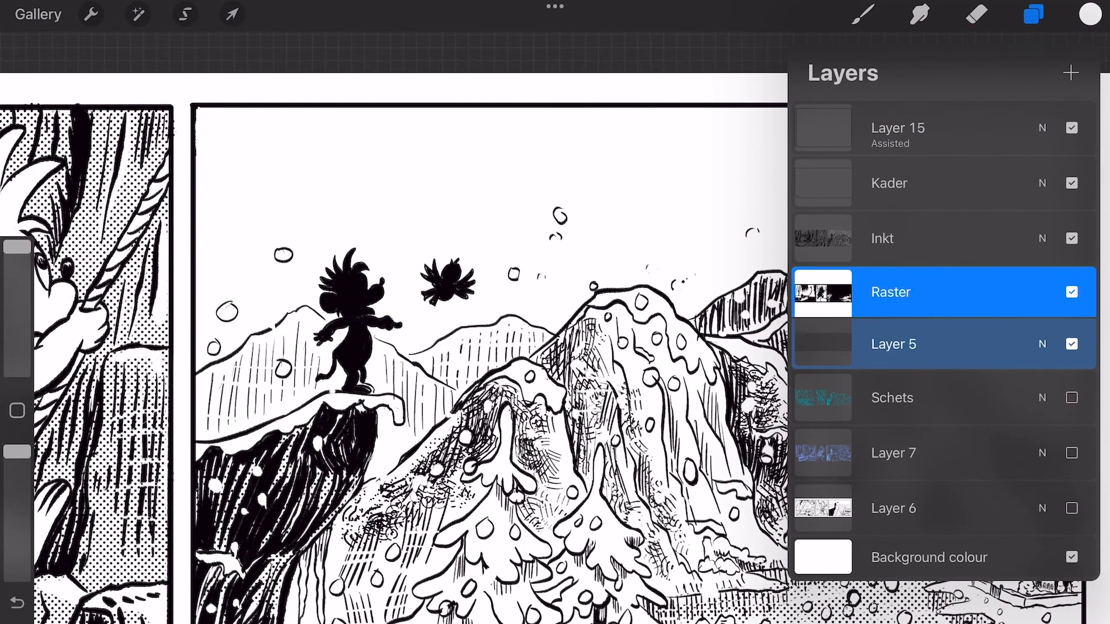
left_click(185, 14)
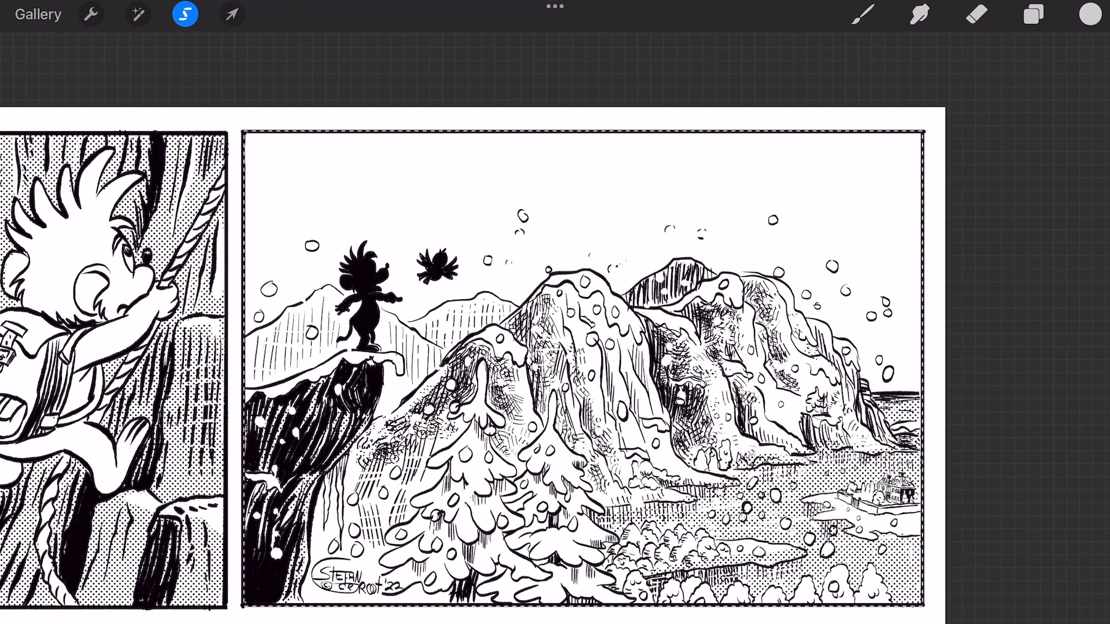
left_click(1089, 14)
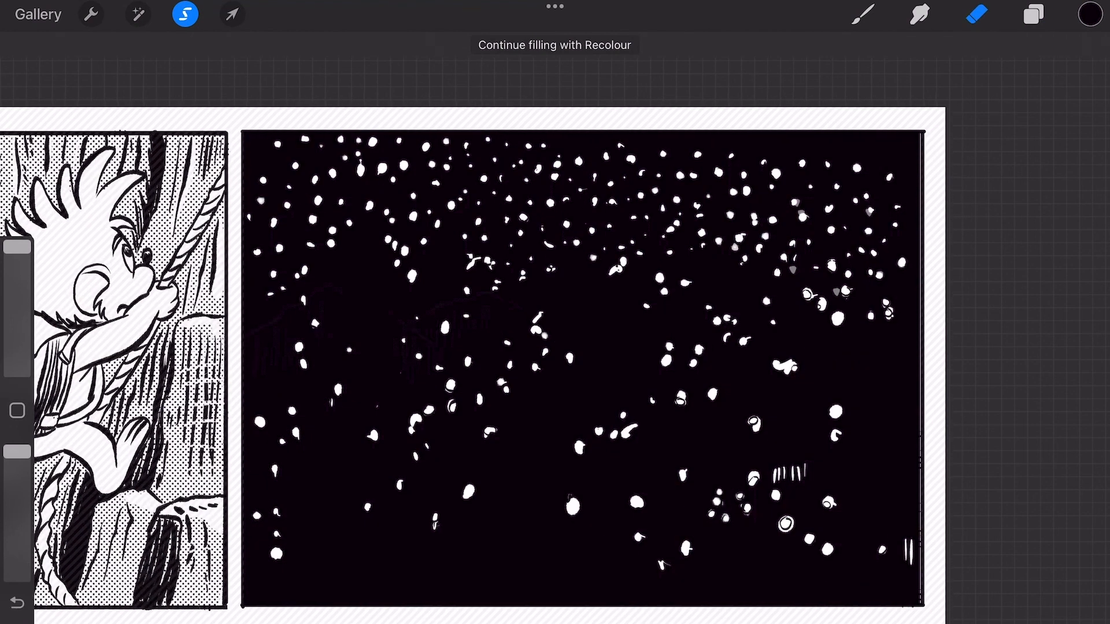
Step: Pick a brush from the Brush Library and paint the dark-to-white sky gradient
left_click(1032, 14)
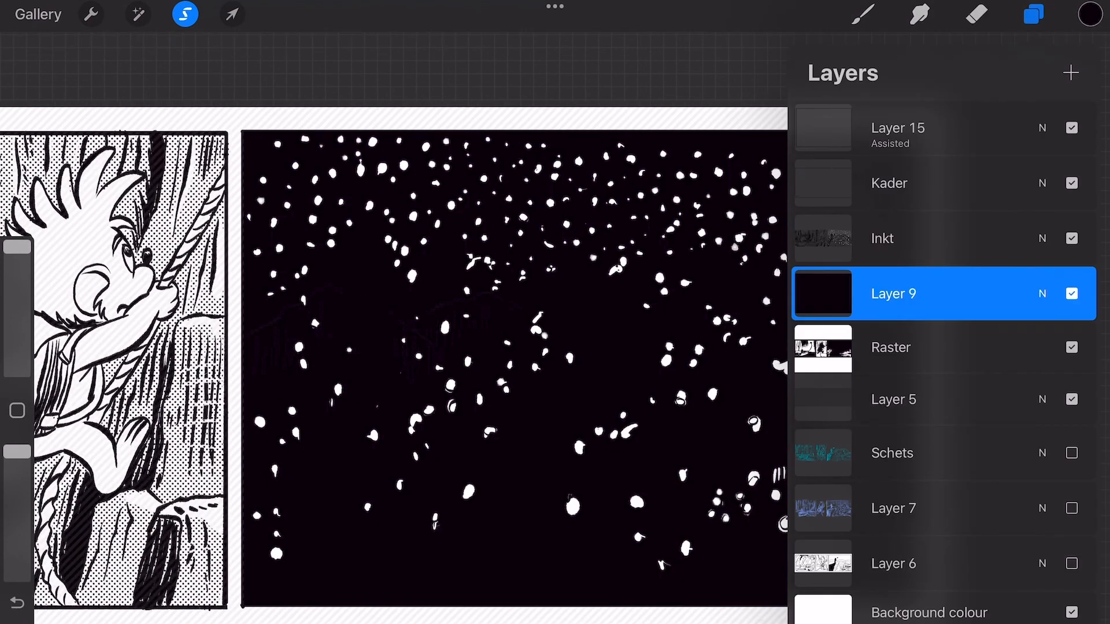
left_click(863, 14)
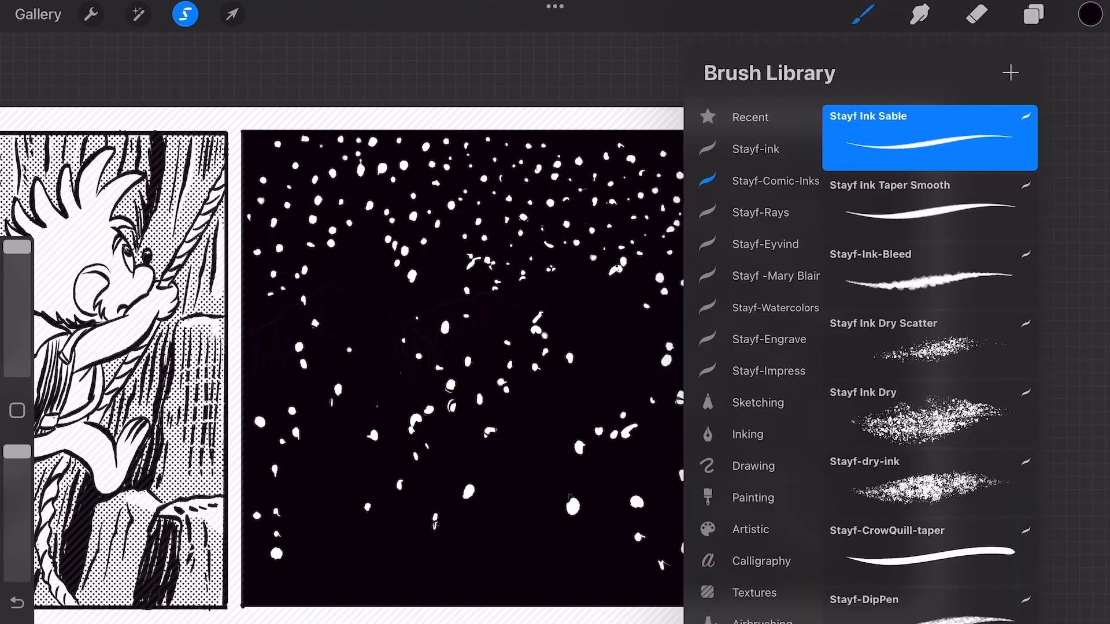
left_click(1090, 12)
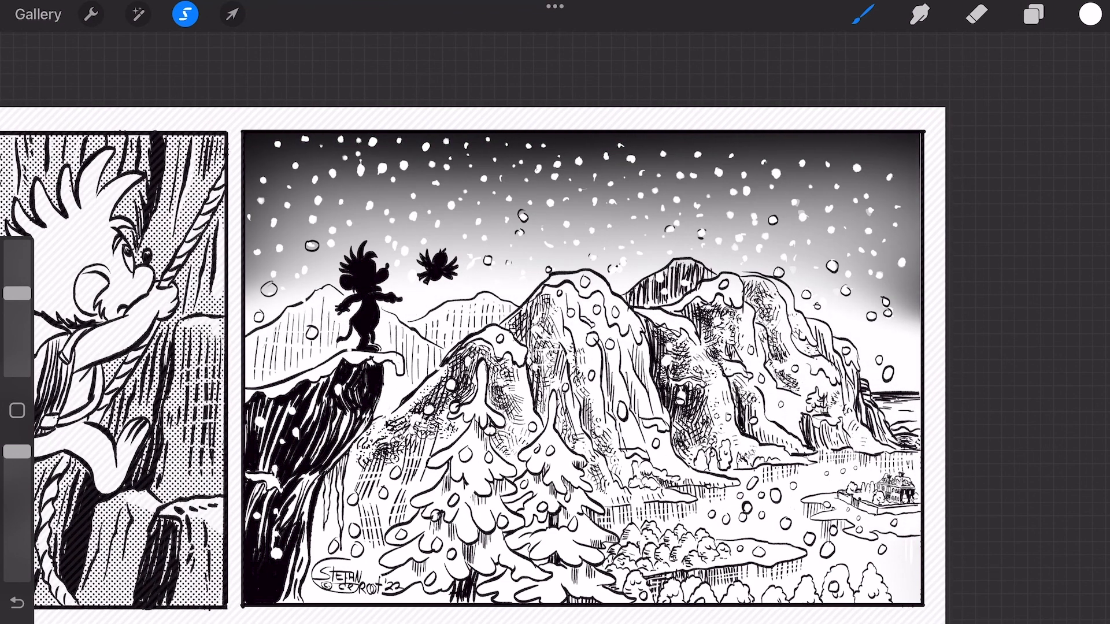
Step: Render the sky gradient as halftone dots and add a mask to Layer 9
left_click(137, 14)
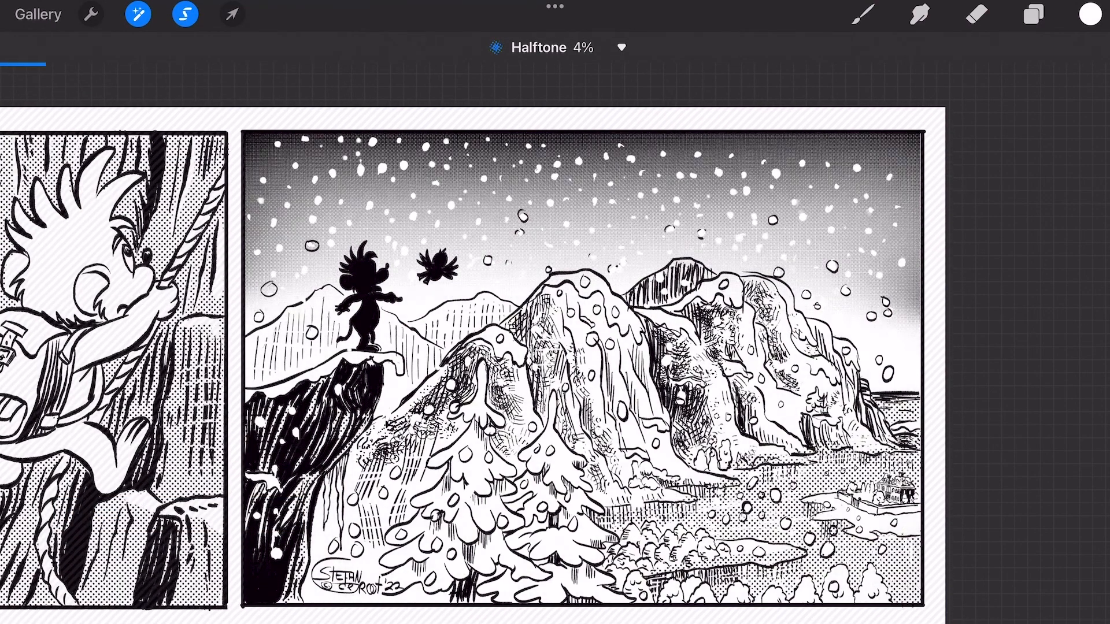
left_click_drag(45, 62, 244, 62)
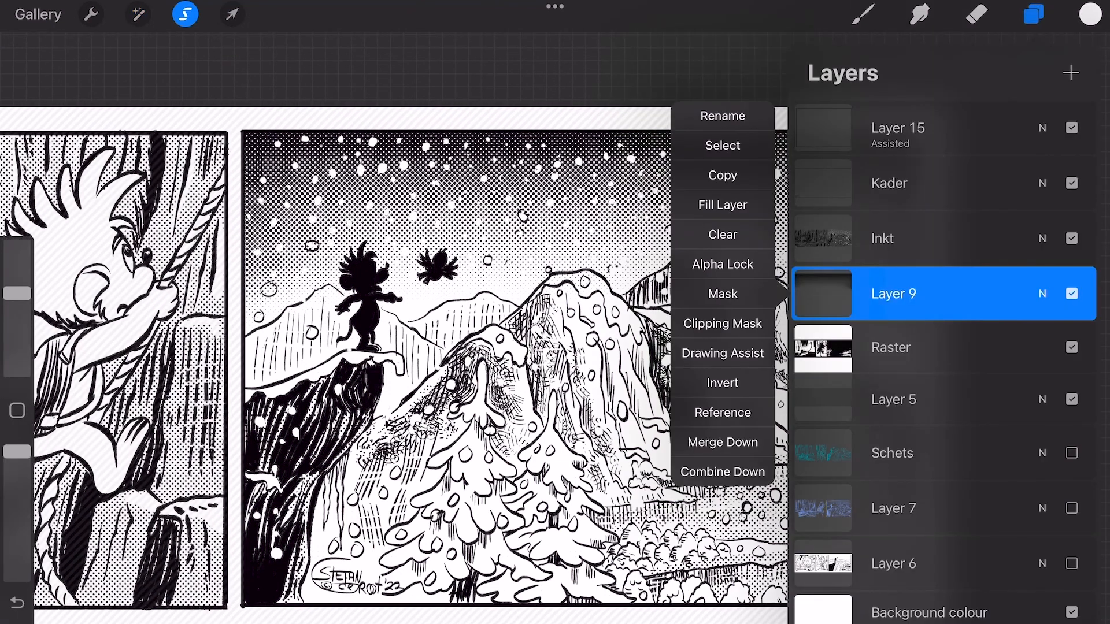
left_click(722, 294)
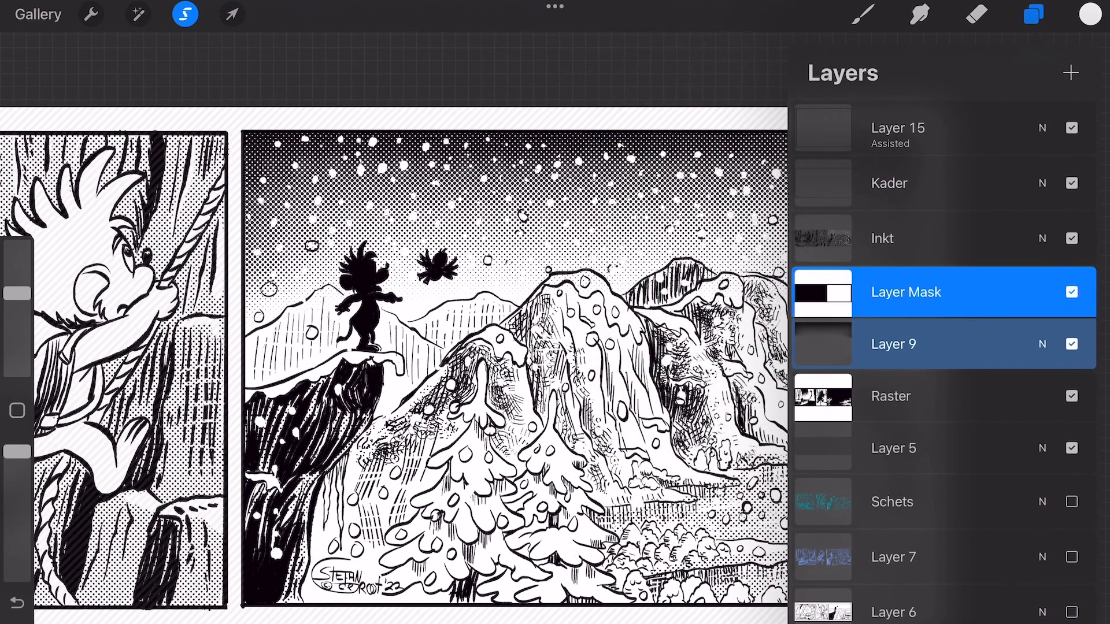